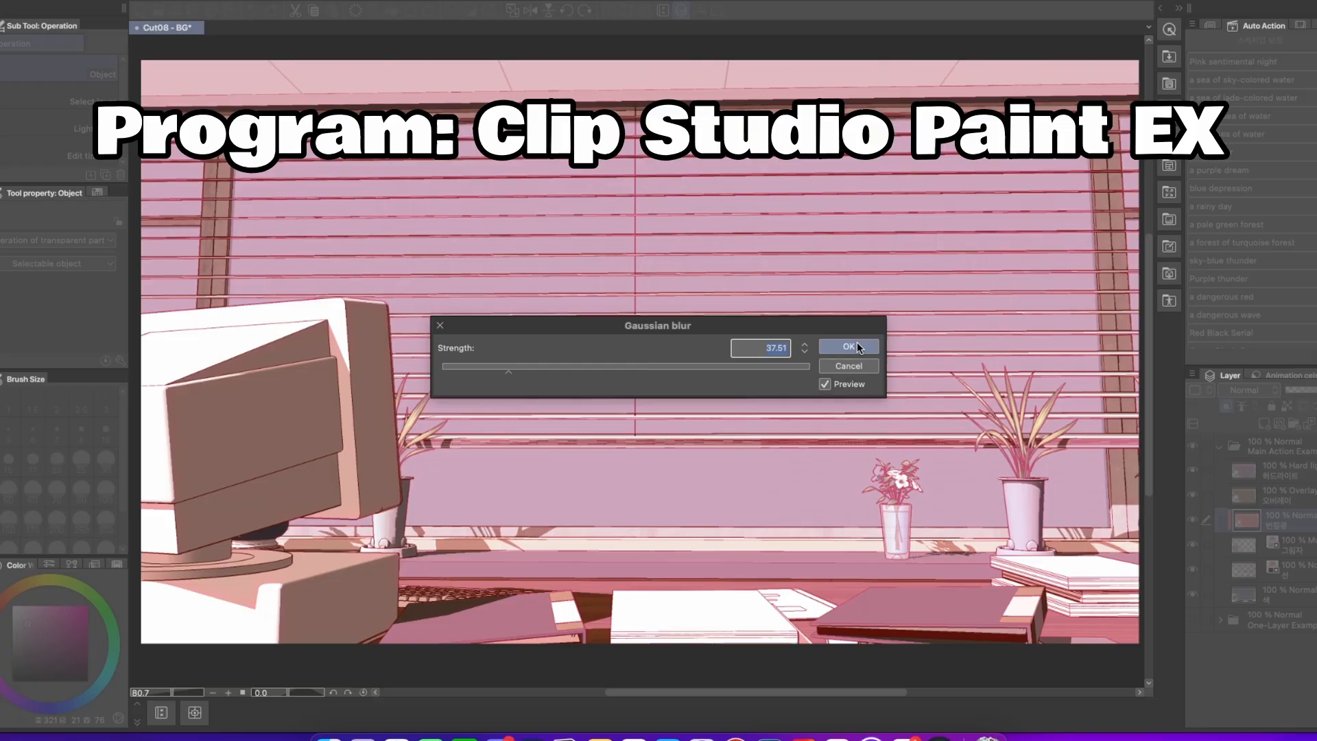
Step: Apply the Gaussian blur at strength 37.51 to the pink office scene
{"action": "left_click", "coordinate": [848, 347]}
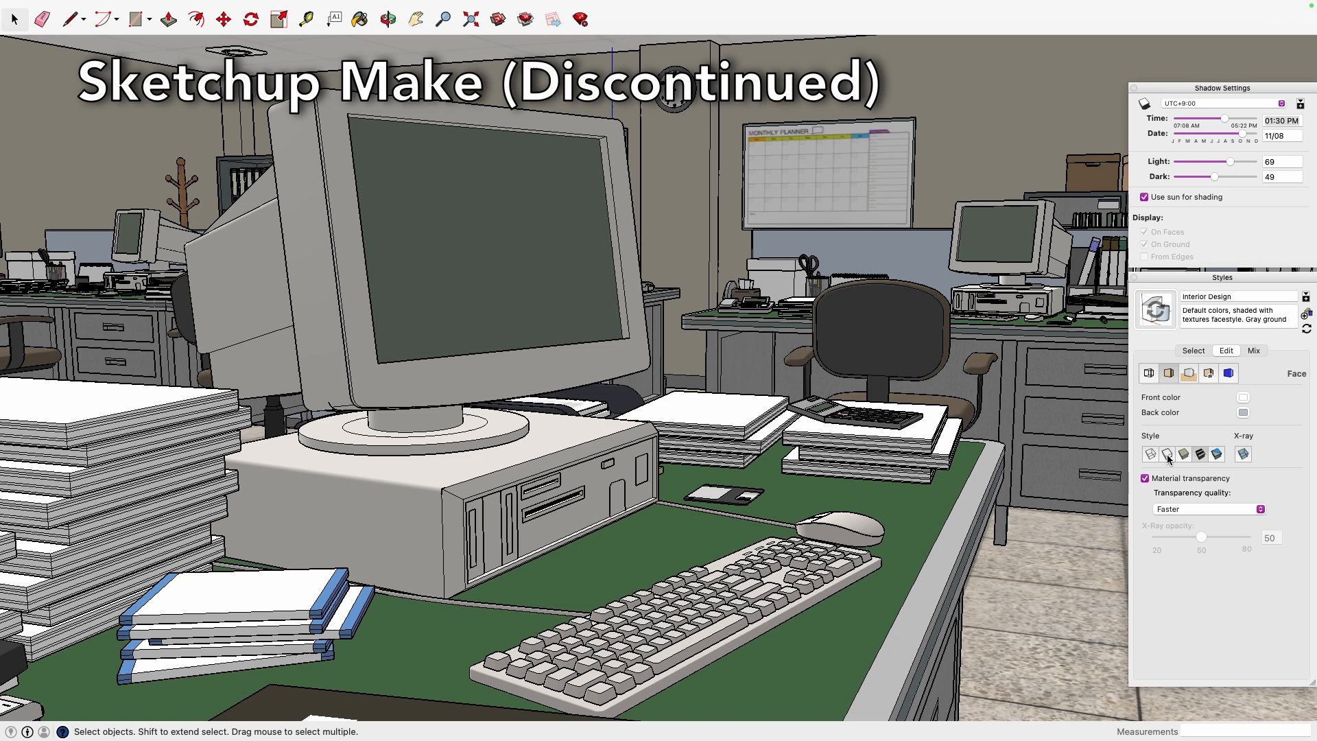
{"action": "left_click", "coordinate": [1210, 508]}
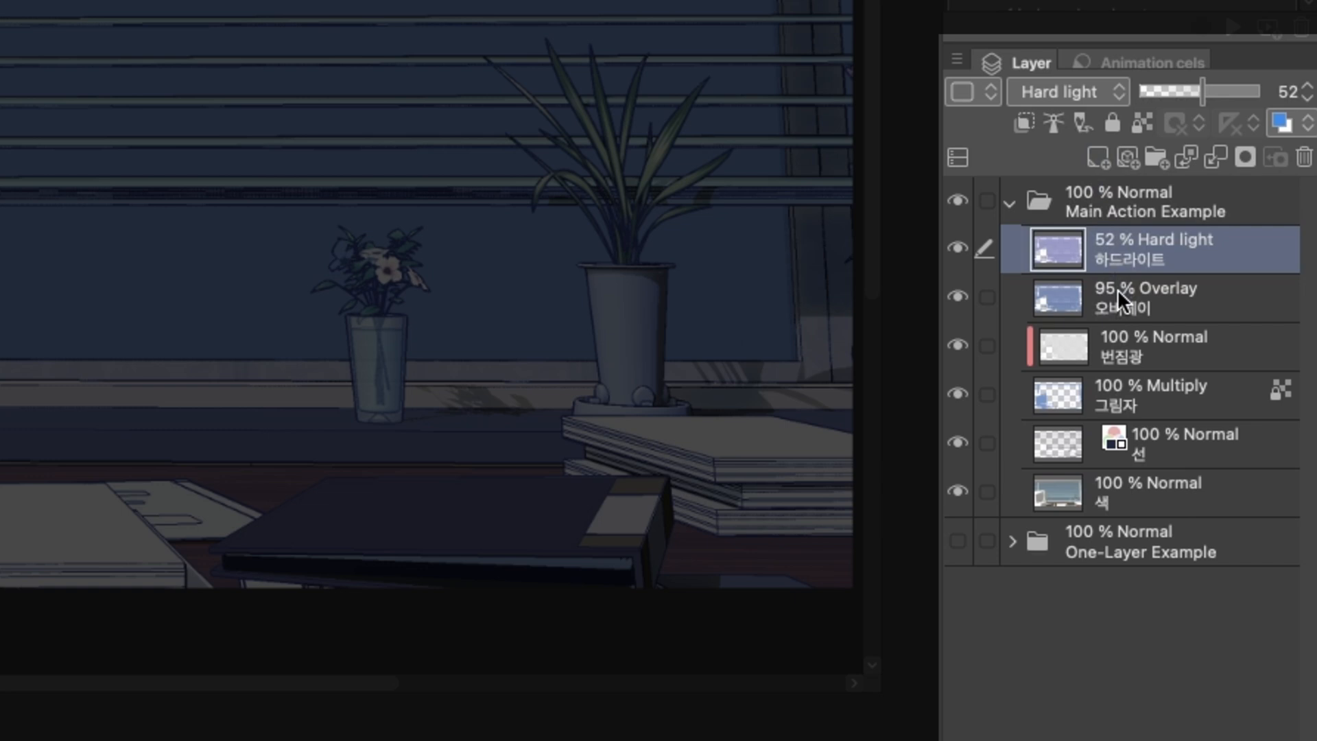
Step: Drag in the Layer palette to leave only shadow, line and colour layers
{"action": "left_click_drag", "start_coordinate": [1185, 91], "coordinate": [1222, 91]}
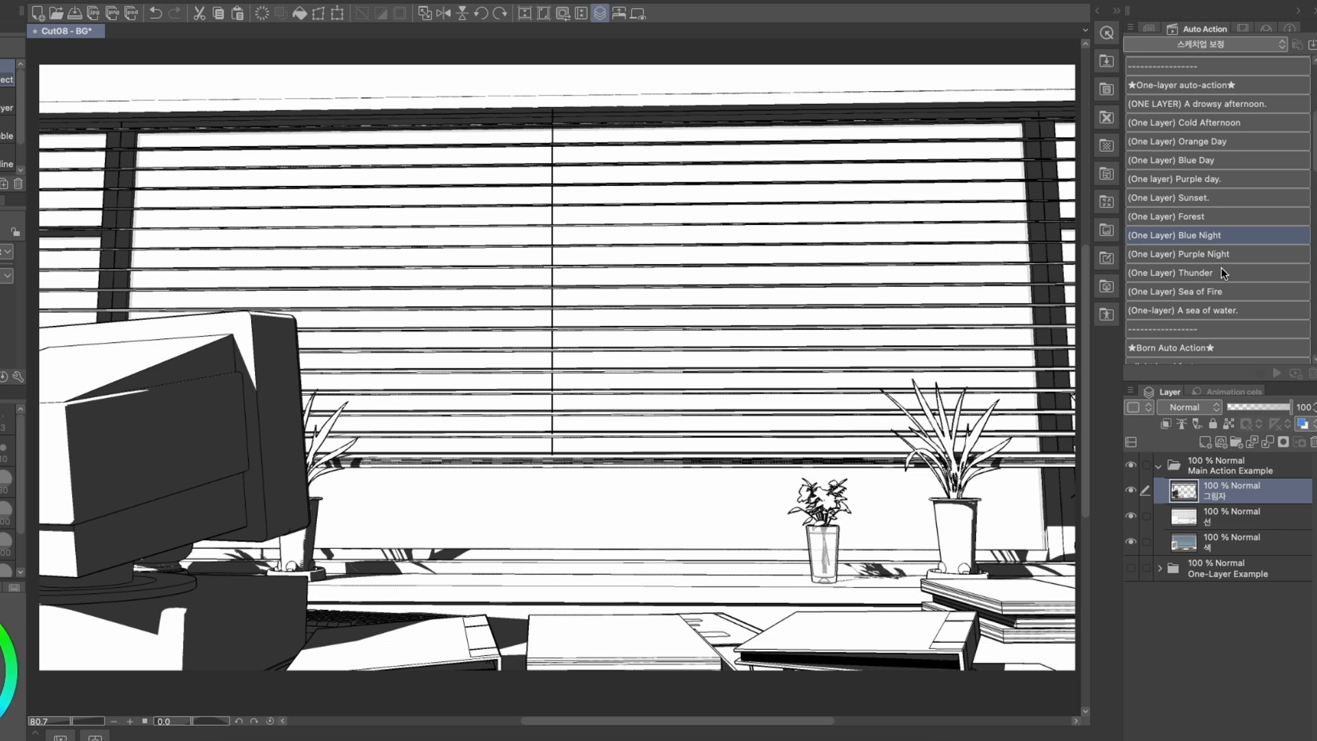
Step: Confirm the Blue Night action's Gaussian blur and set the Hard light layer to 52% opacity
{"action": "scroll", "scroll_direction": "down", "scroll_amount": 3}
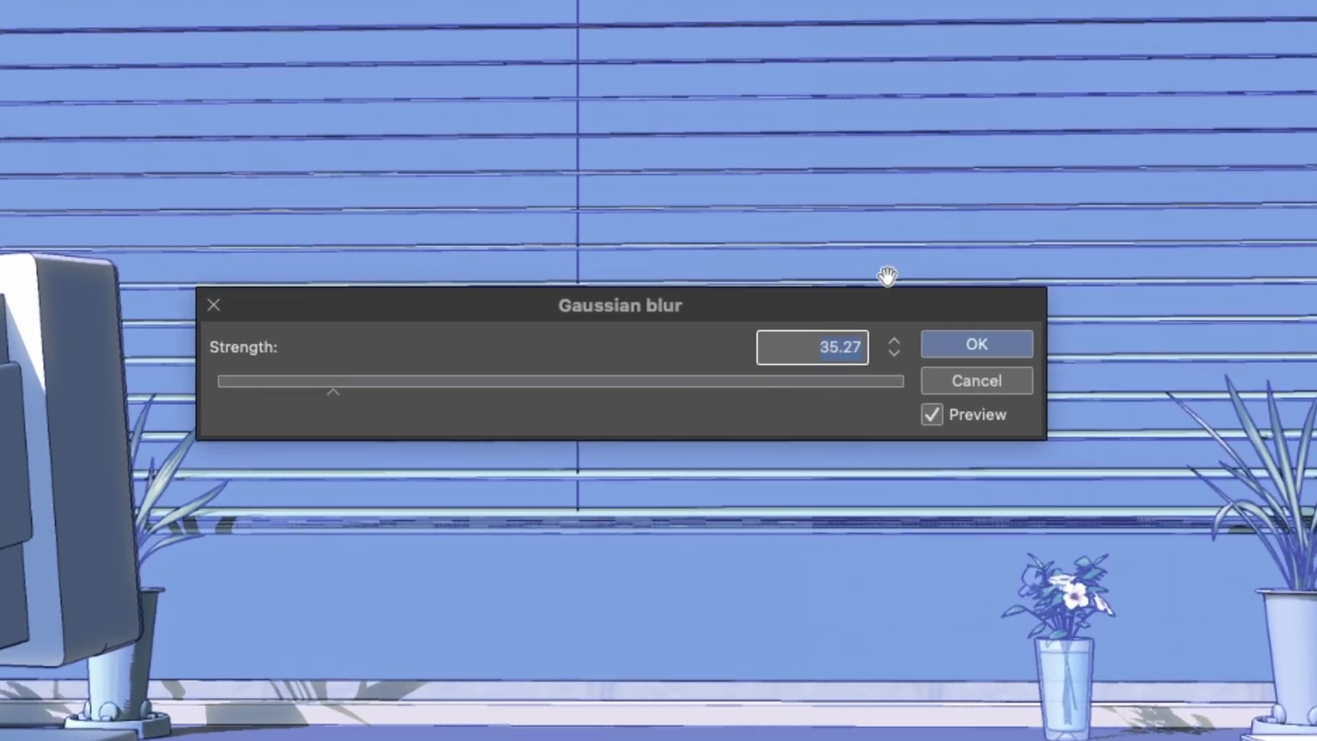
{"action": "left_click", "coordinate": [975, 344]}
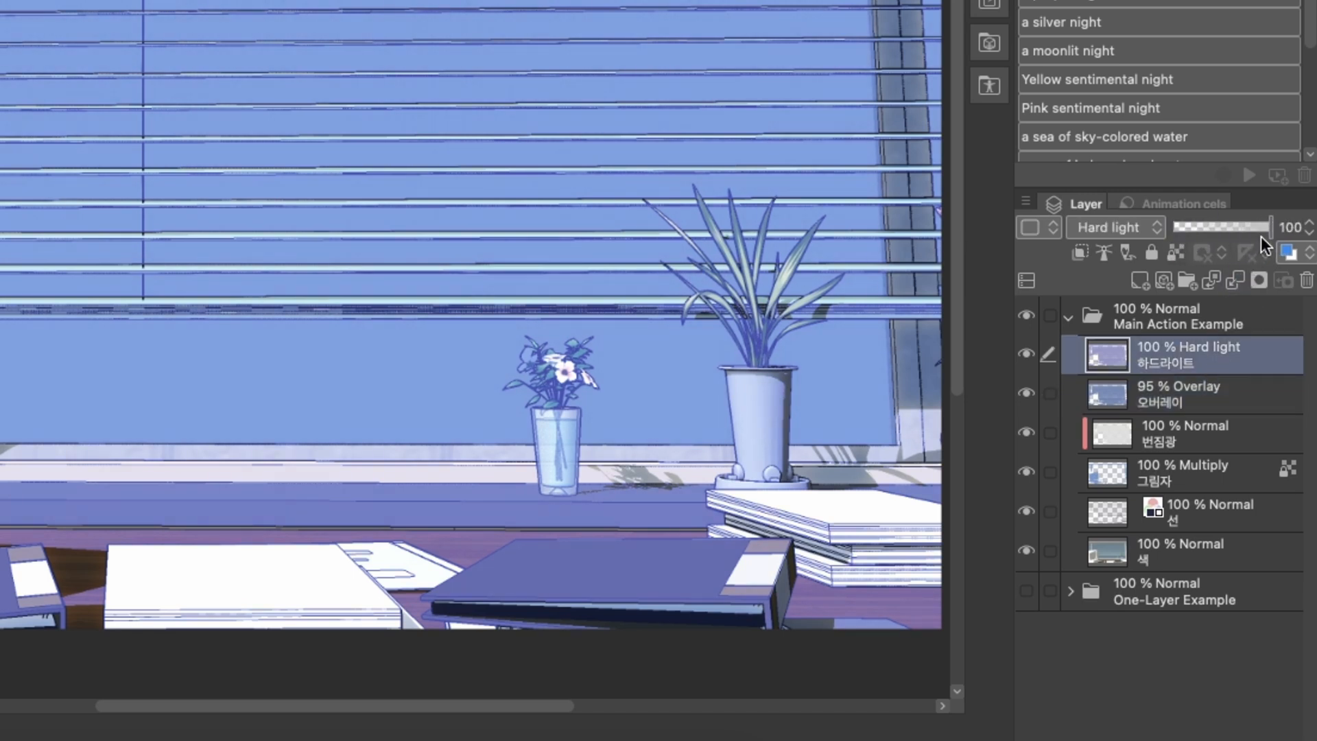
{"action": "left_click_drag", "start_coordinate": [1268, 227], "coordinate": [1234, 227]}
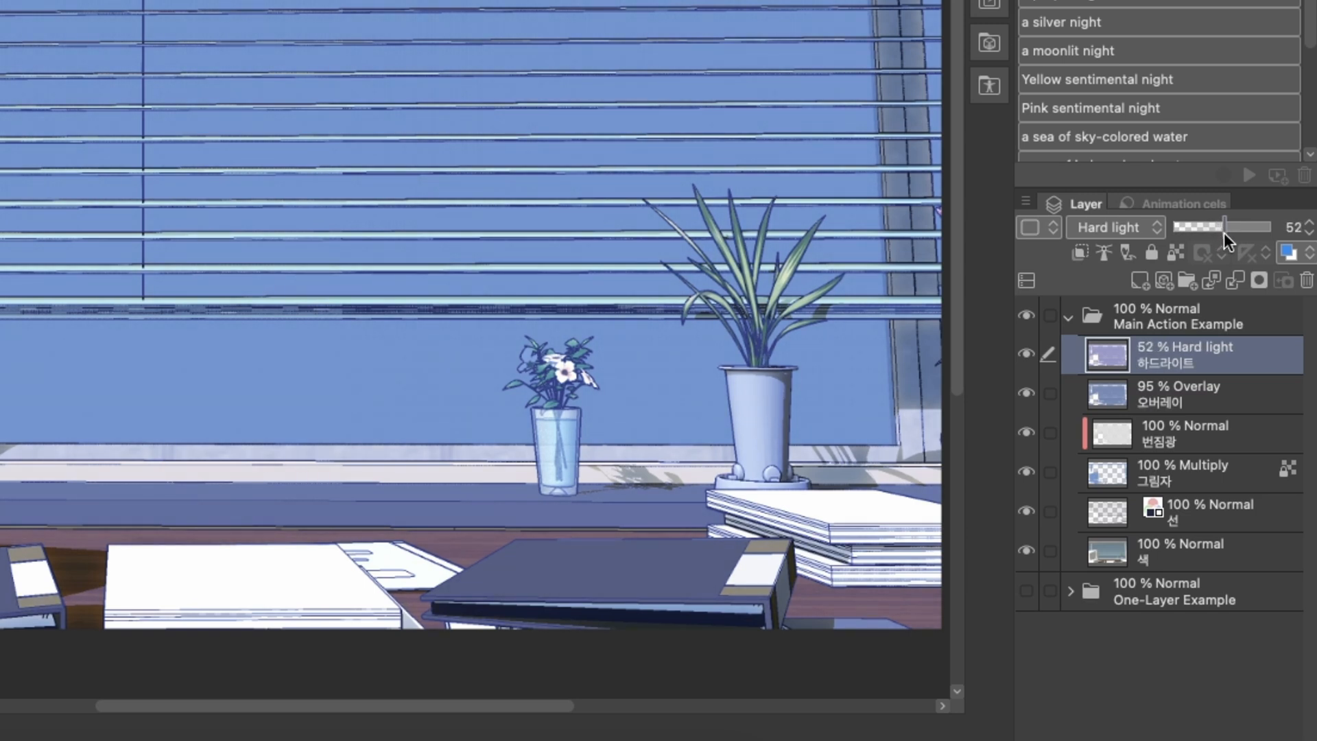
{"action": "mouse_move", "coordinate": [1115, 330]}
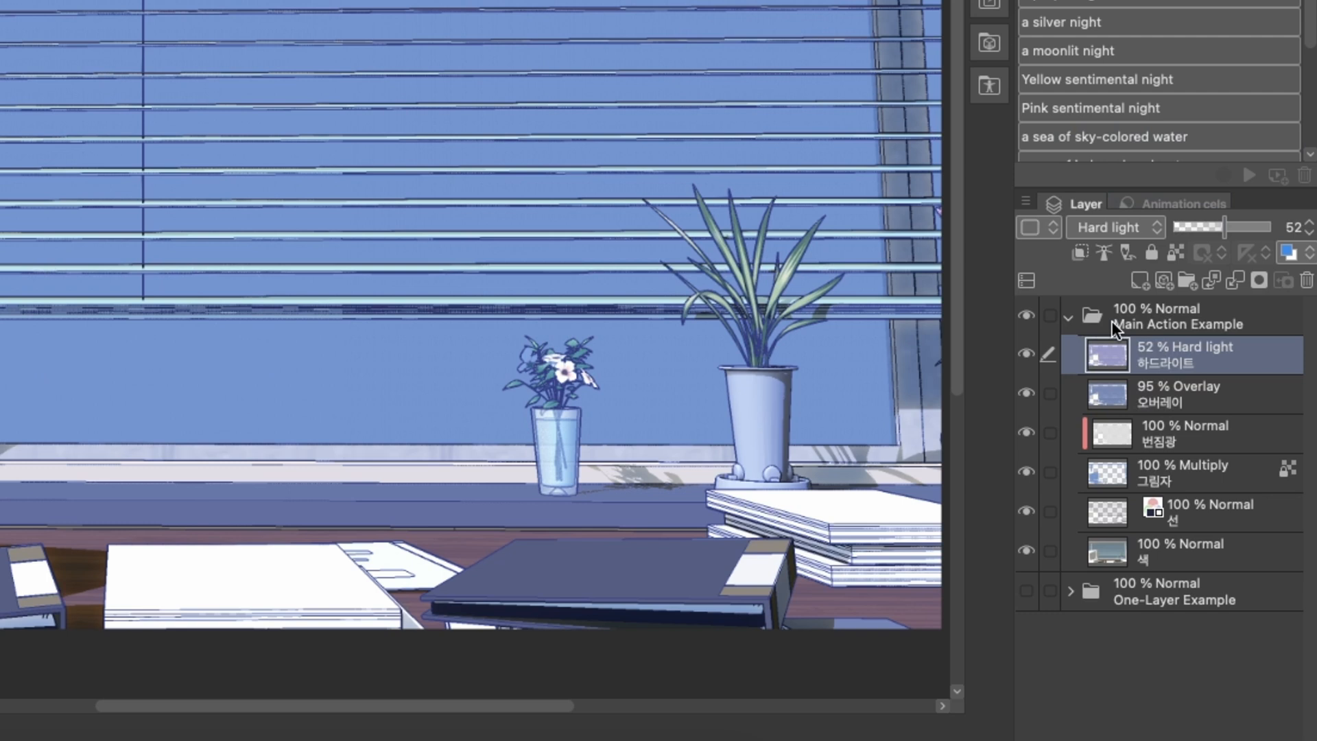